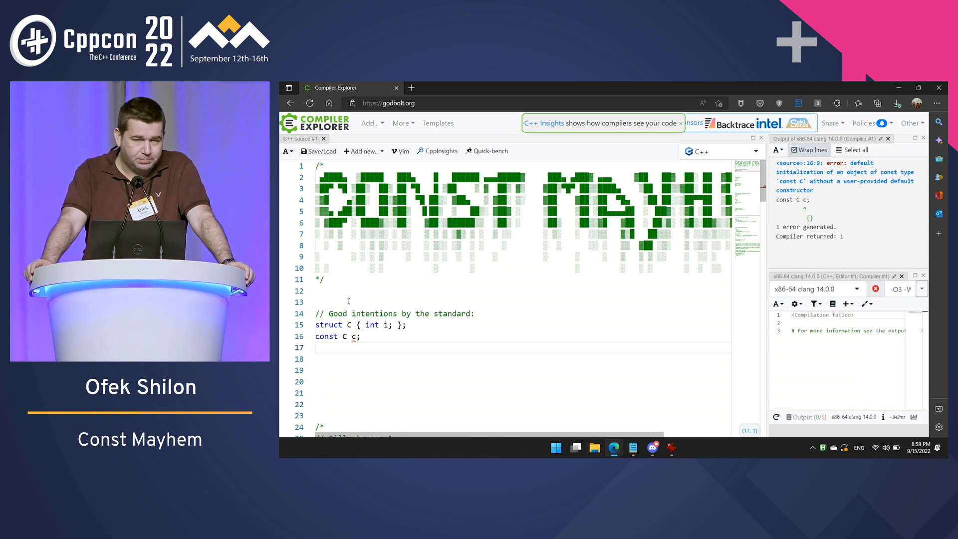
- Comment out the 'Good intentions by the standard' const struct so the compiler returns 0
click(351, 335)
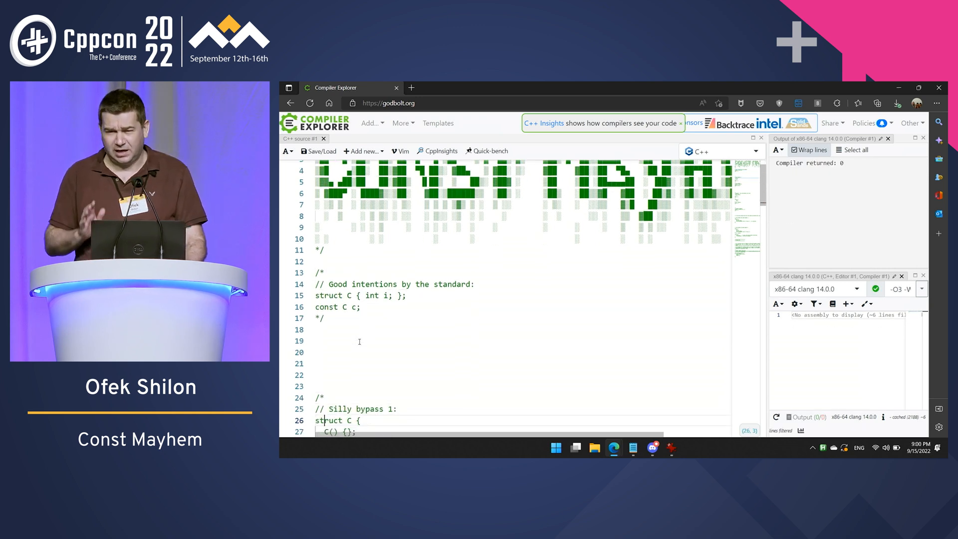
- Compile Silly bypass 1 and Silly bypass 2 in turn, re-commenting each with /* */ afterwards
scroll(down, 3)
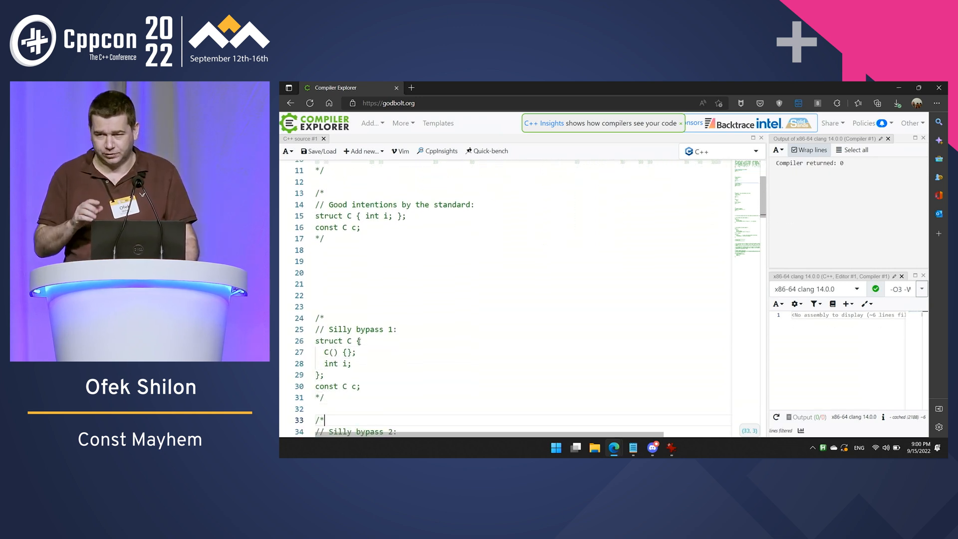
scroll(down, 3)
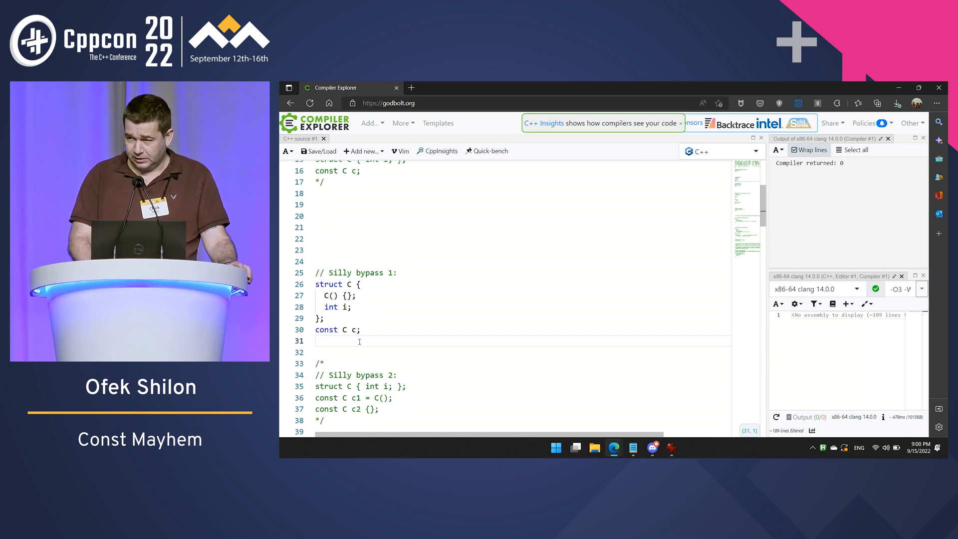
text(/*)
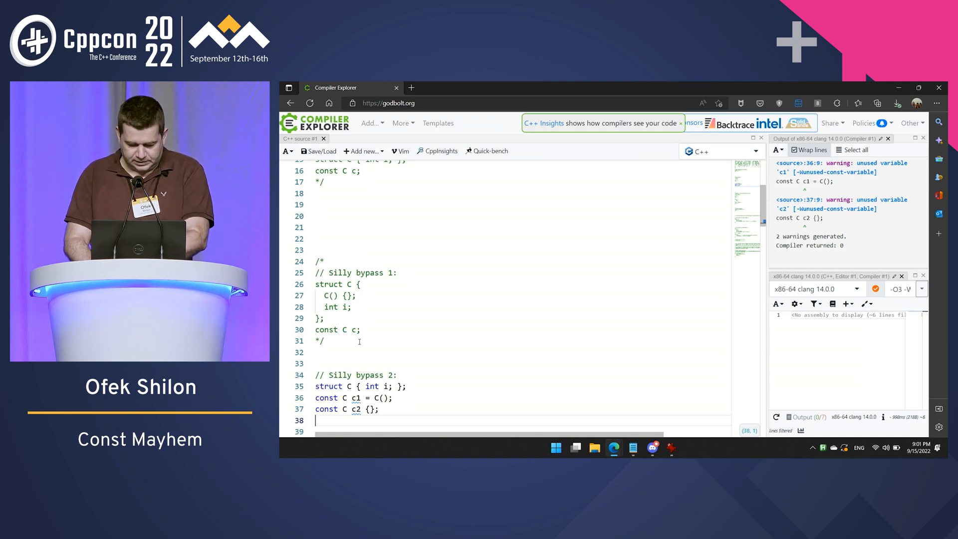
text(/*)
text(*/)
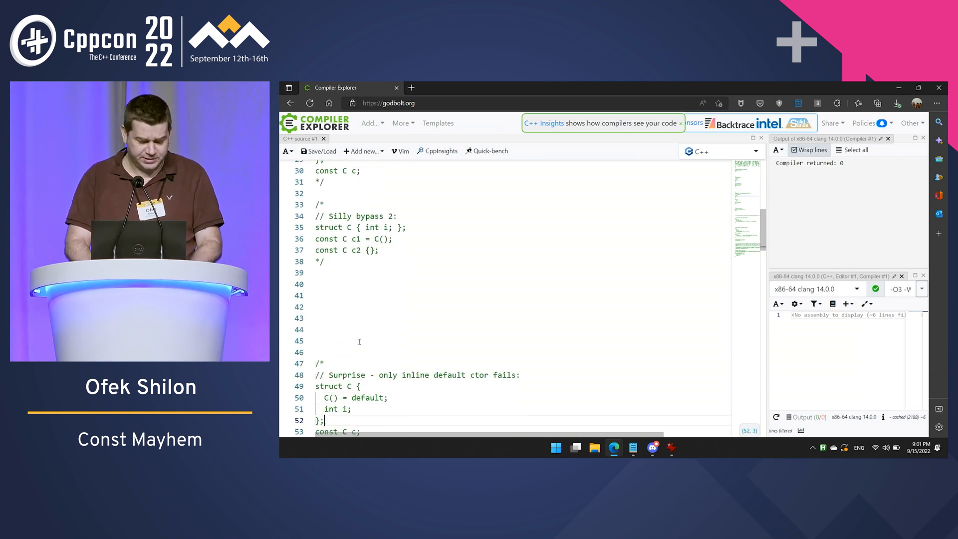
- Toggle the Surprise snippet, then activate 'Standard loophole?' with its volatile member to show the const error
scroll(down, 3)
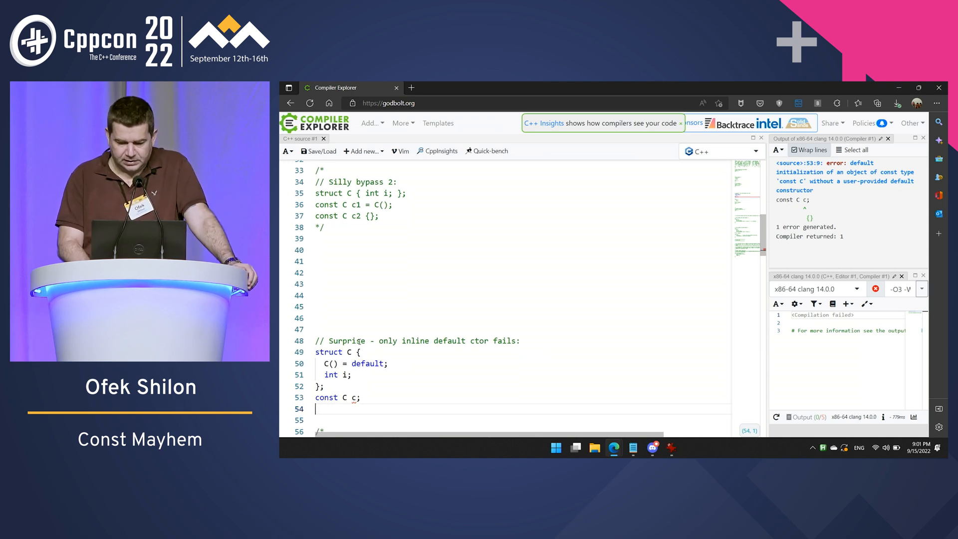
text(*/)
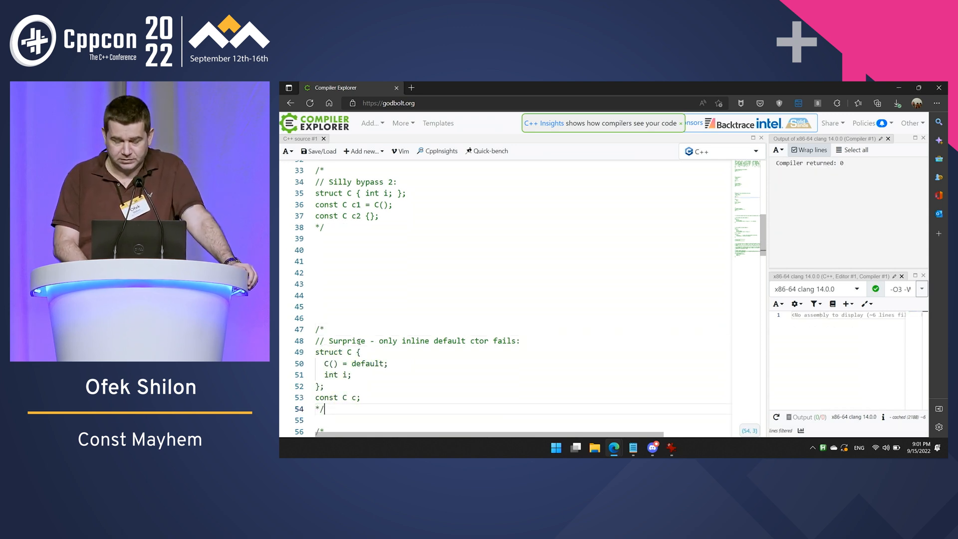
scroll(down, 3)
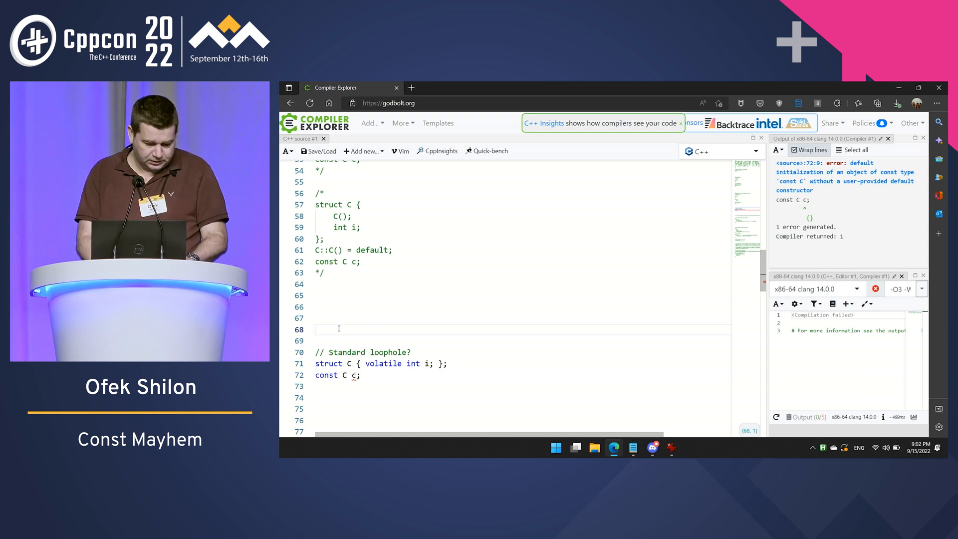
click(336, 363)
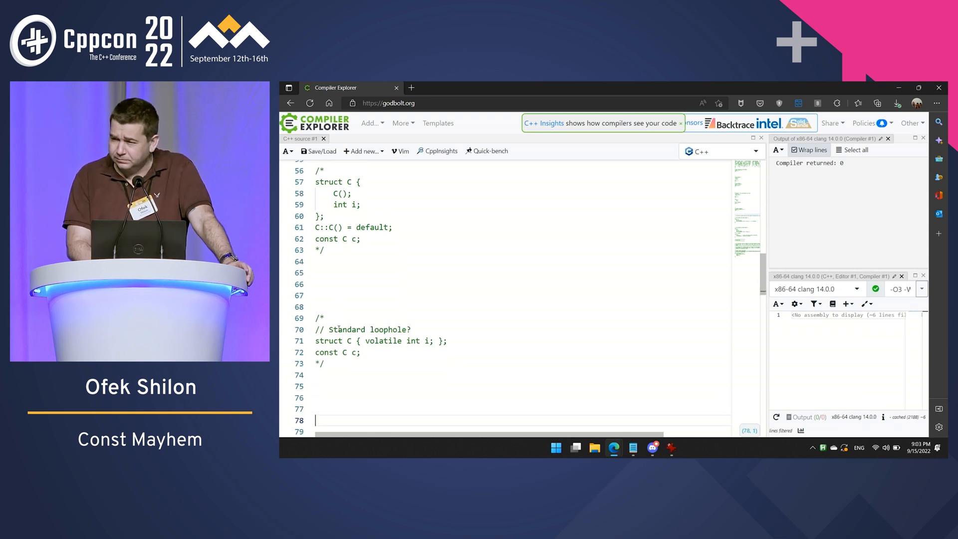
- Add the comment '// Is the entire premise false? Can const objects be modified after creation?'
text(// Is the entire premise false? Can const objects be modified after creation?)
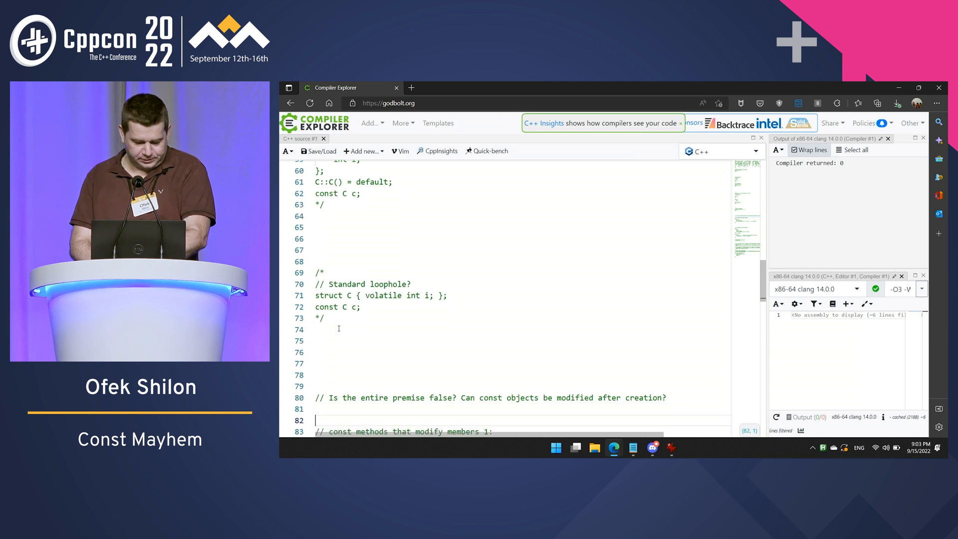
- Uncomment 'const methods that modify members 1', let it compile to 0, then wrap it in /* */ again
scroll(down, 3)
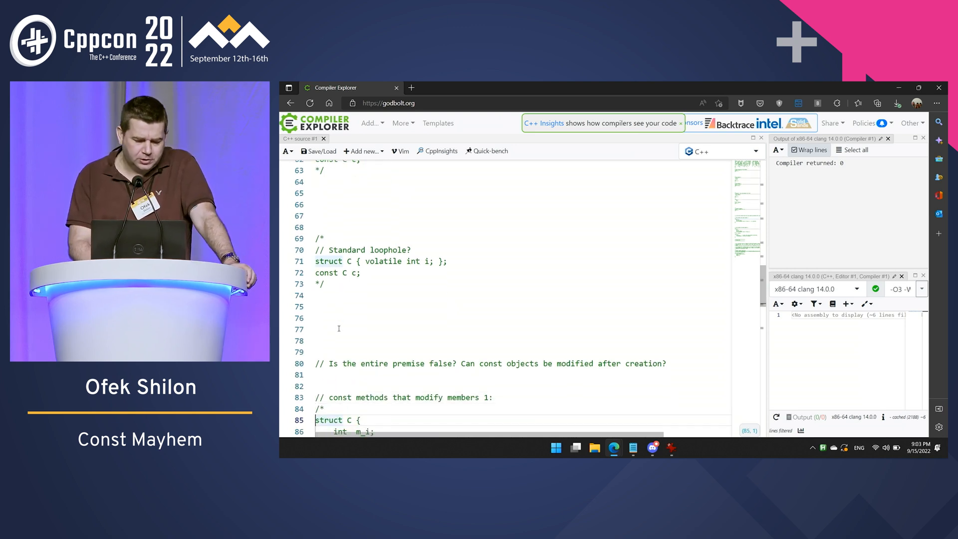
scroll(down, 3)
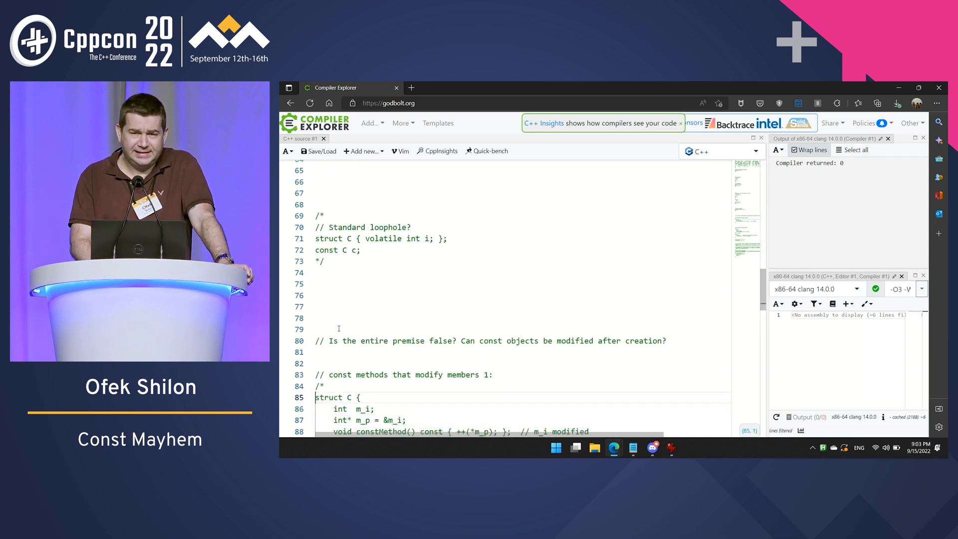
scroll(down, 3)
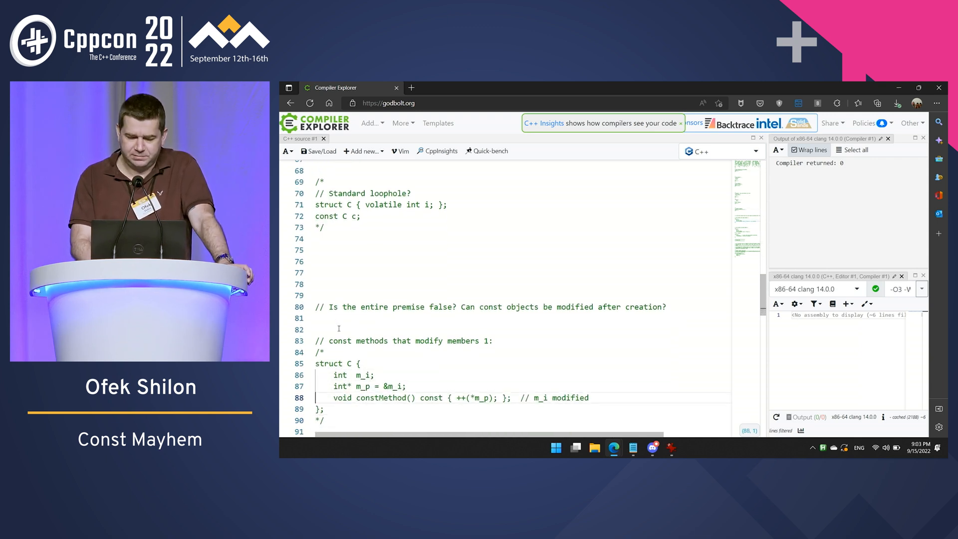
click(315, 351)
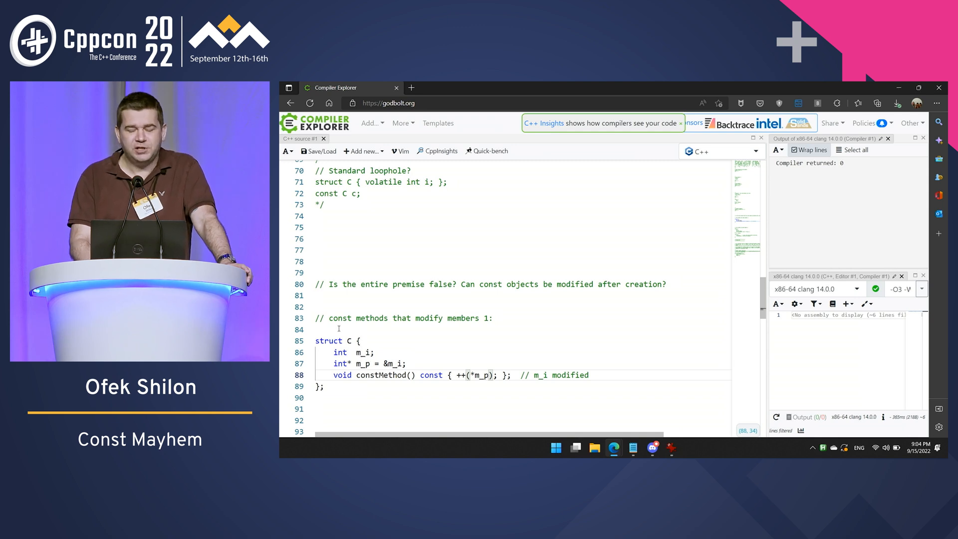
text(*/)
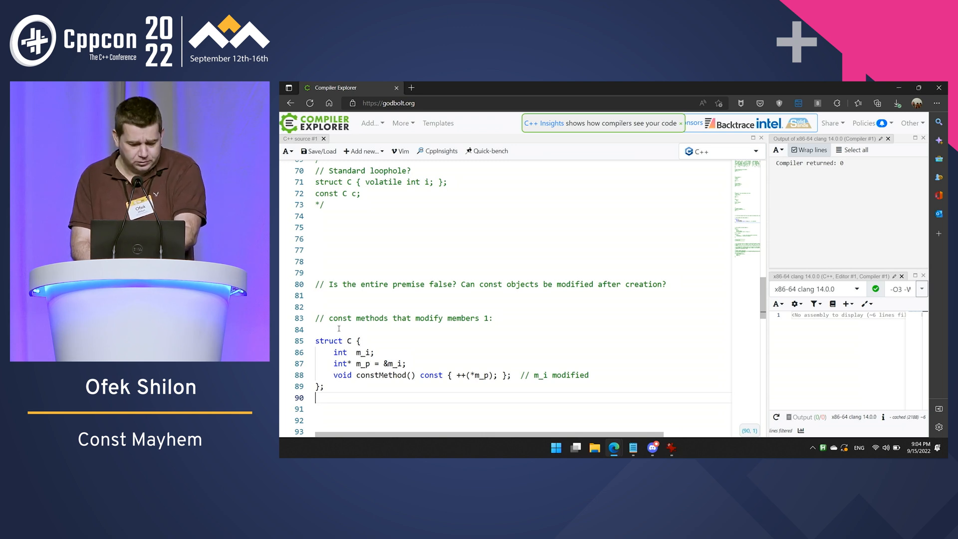
text(*/)
click(520, 329)
text(/*)
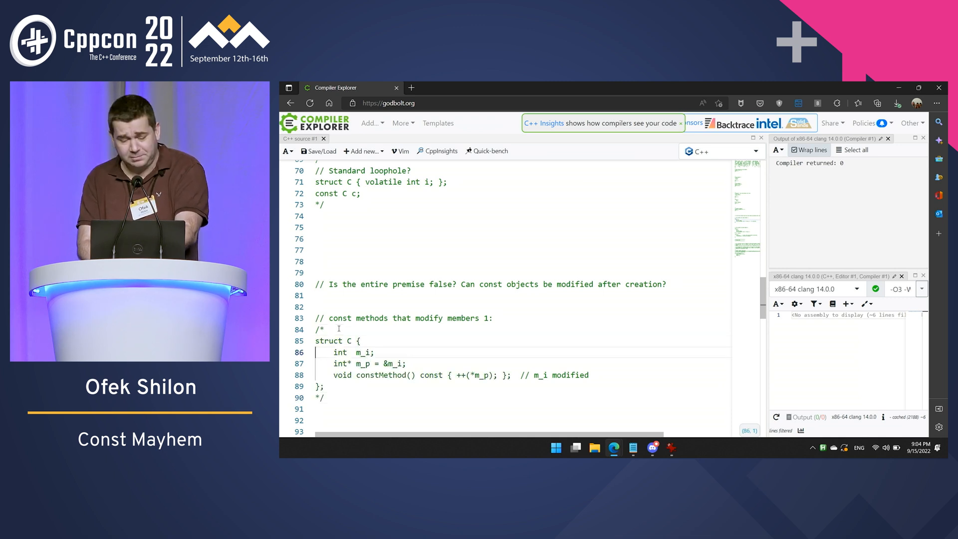
- Scroll down to the 'const methods can modify members 2' snippet where f() calls constMethod on a const C
scroll(down, 3)
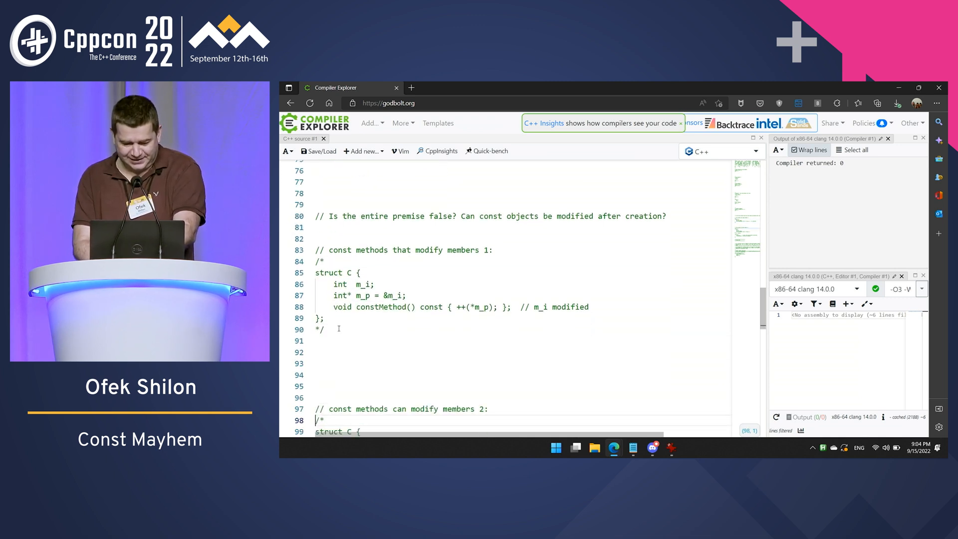
scroll(down, 3)
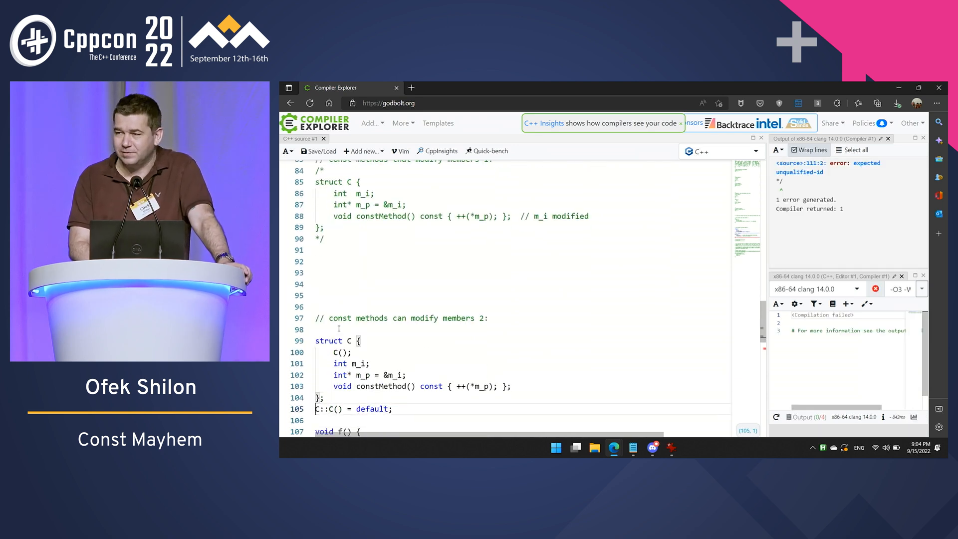
scroll(down, 3)
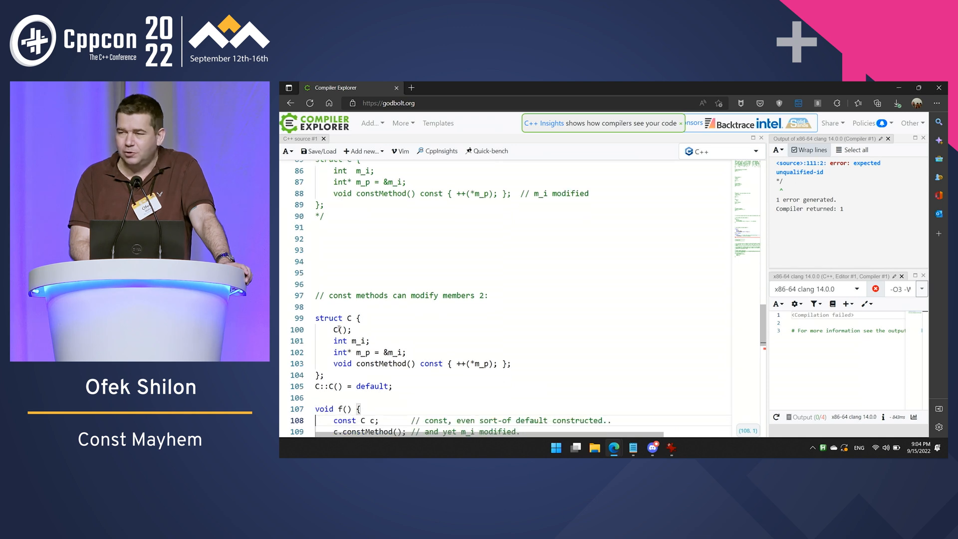
scroll(down, 3)
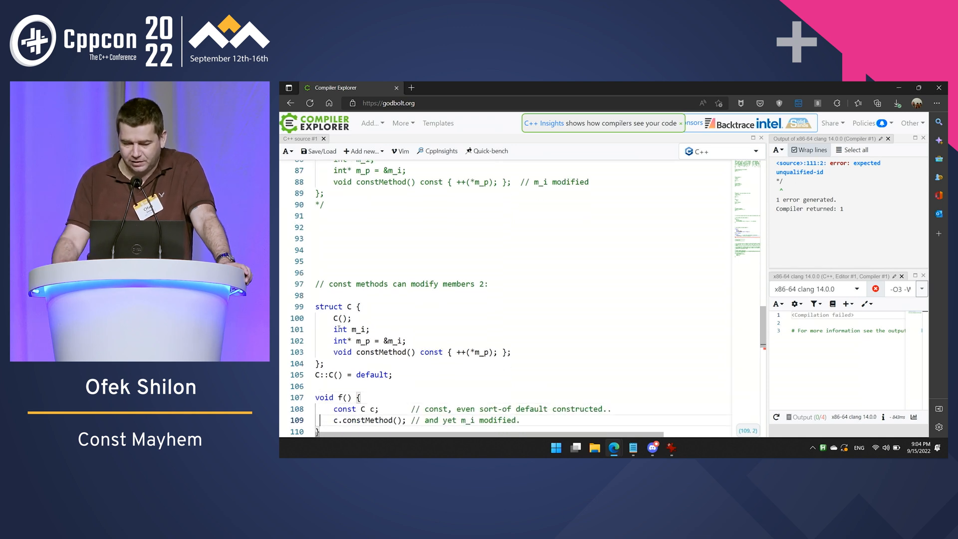
scroll(down, 3)
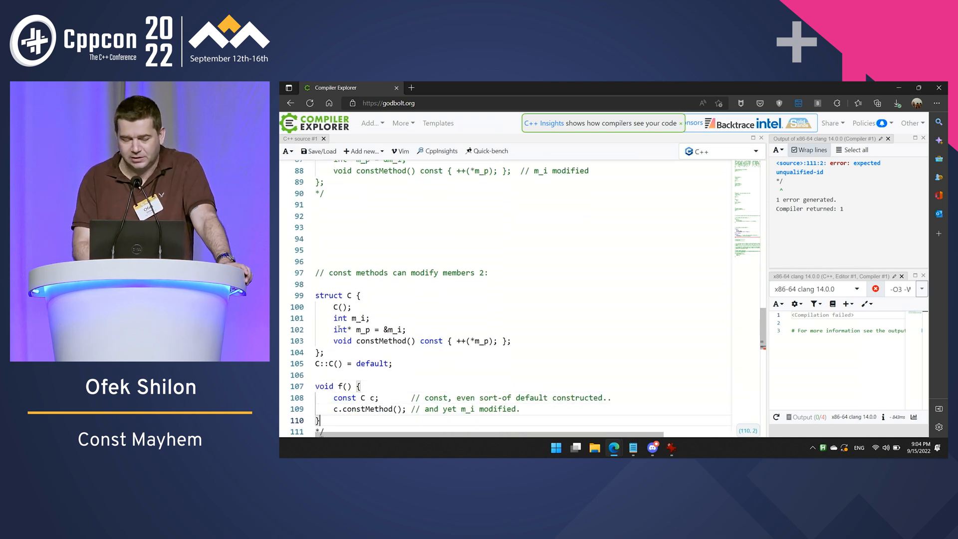
scroll(down, 3)
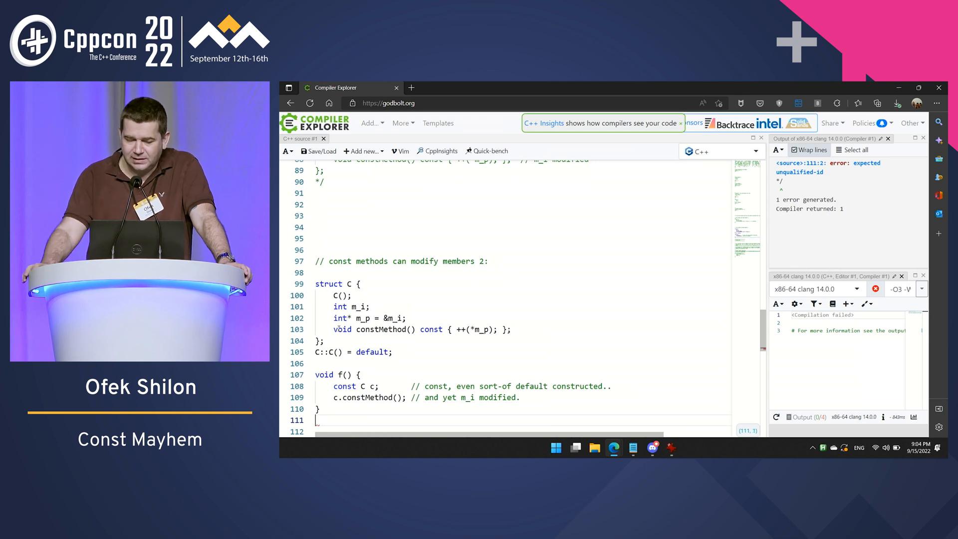